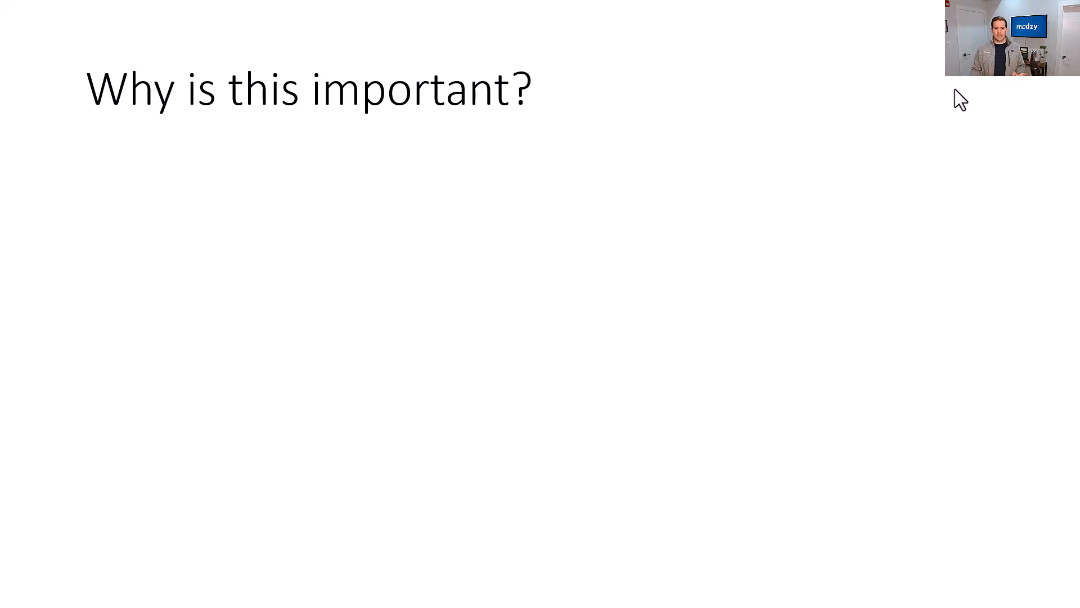
mouse_move(875, 315)
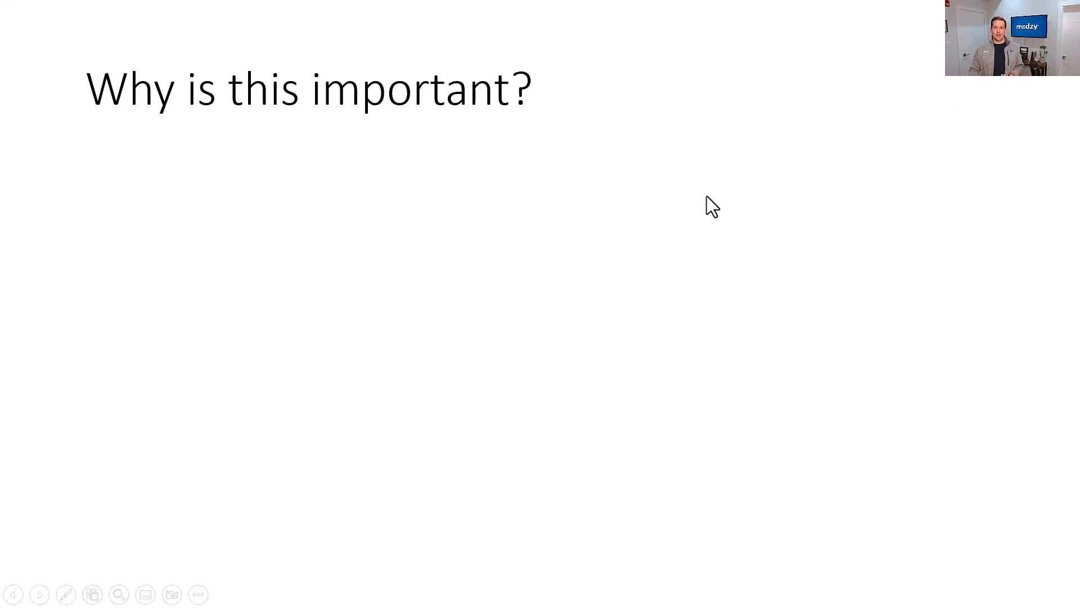
mouse_move(703, 199)
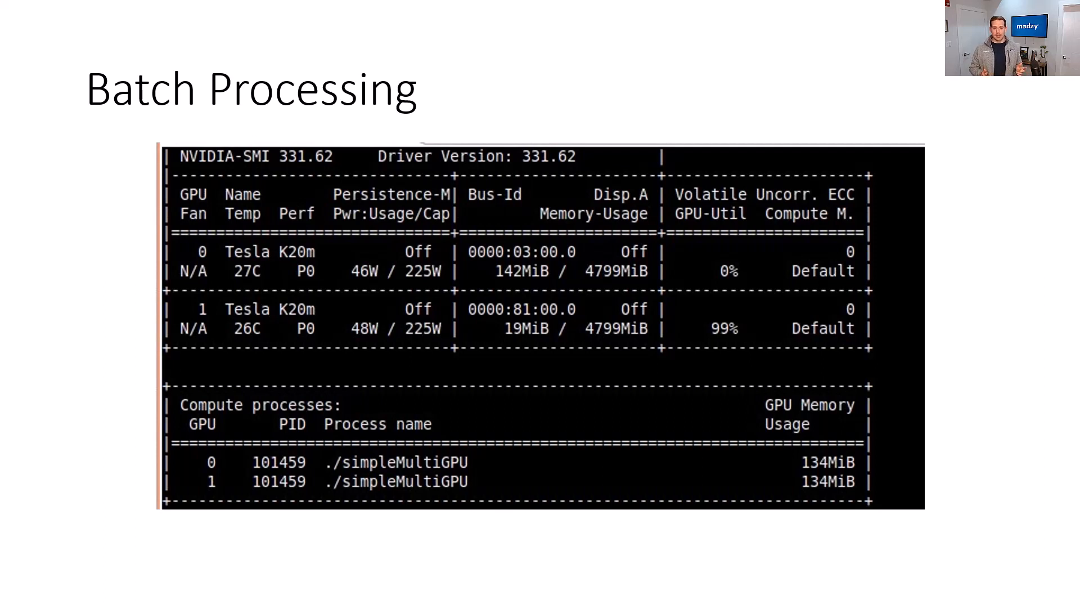
- Advance from Batch Processing to the 'Split pre/postprocessing & inference' Kafka/KFServing slide
key(right)
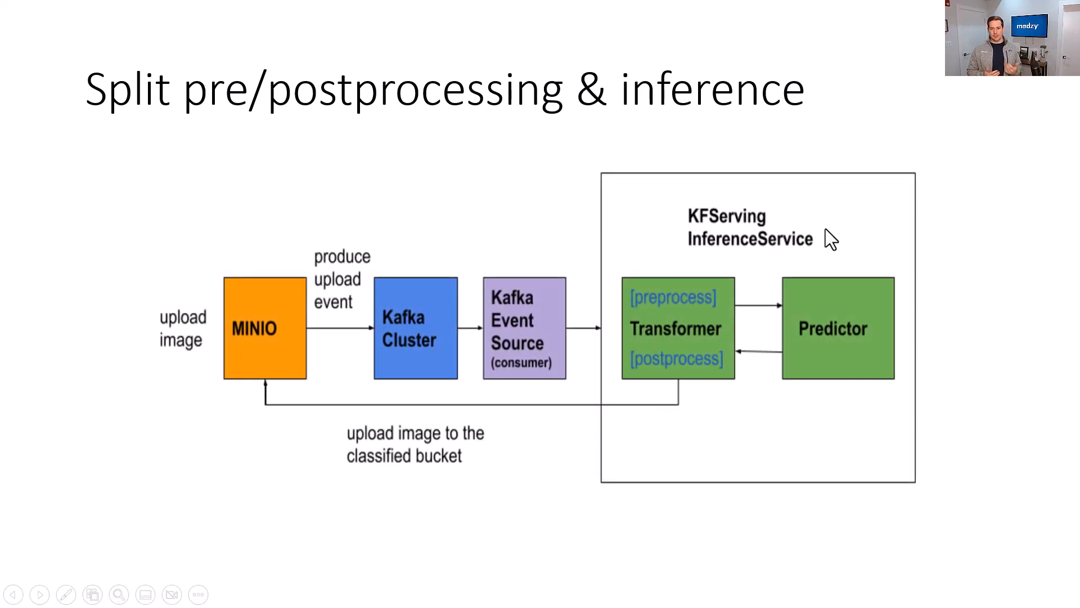
mouse_move(830, 445)
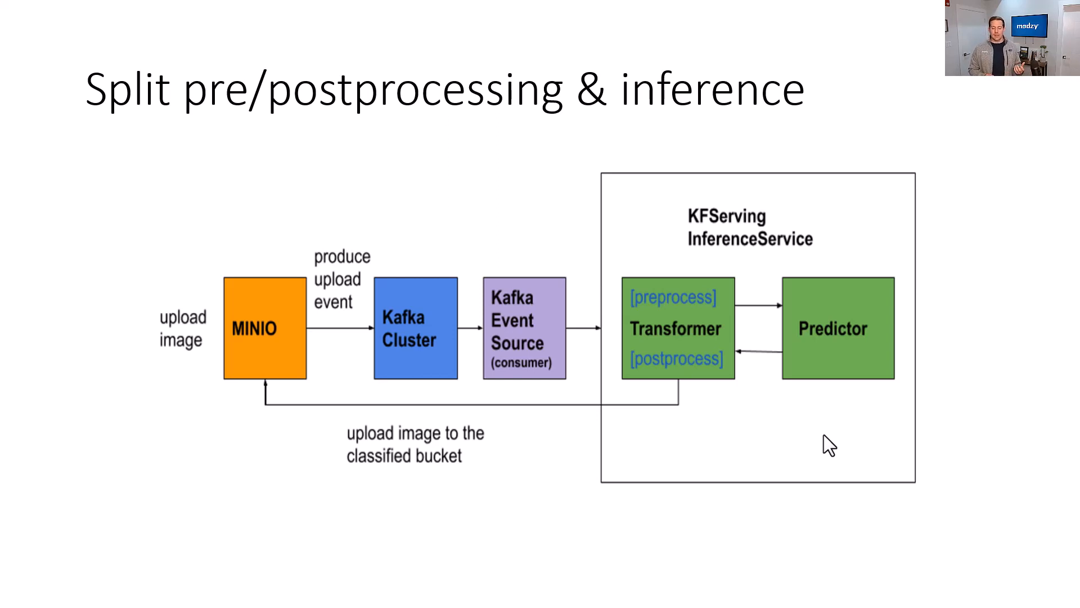
- Advance past the pipeline diagram to the 'Model Optimization and Compilation' slide
key(Right)
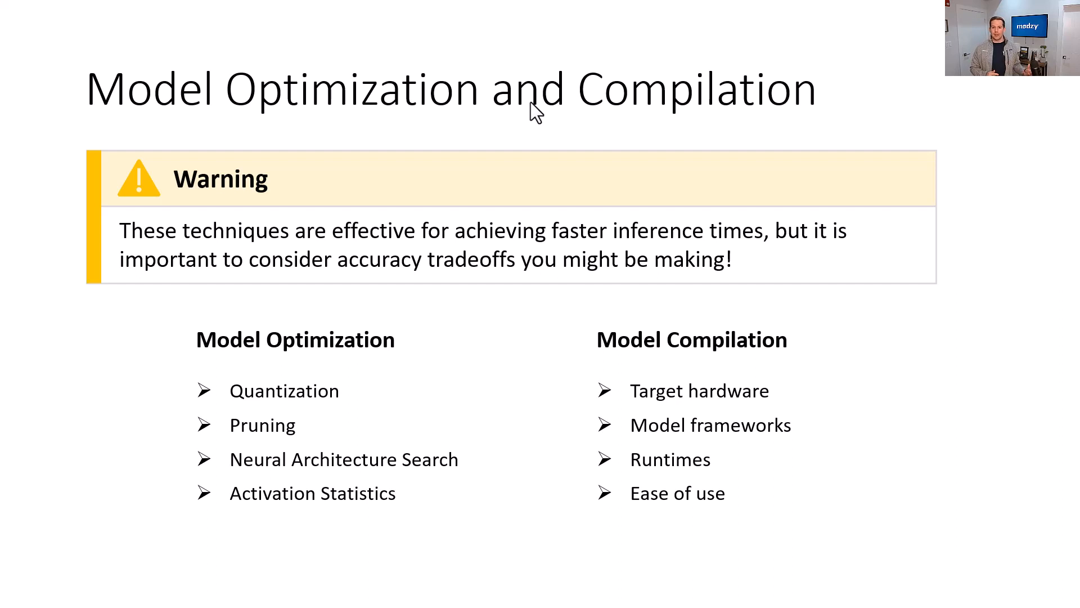
mouse_move(544, 115)
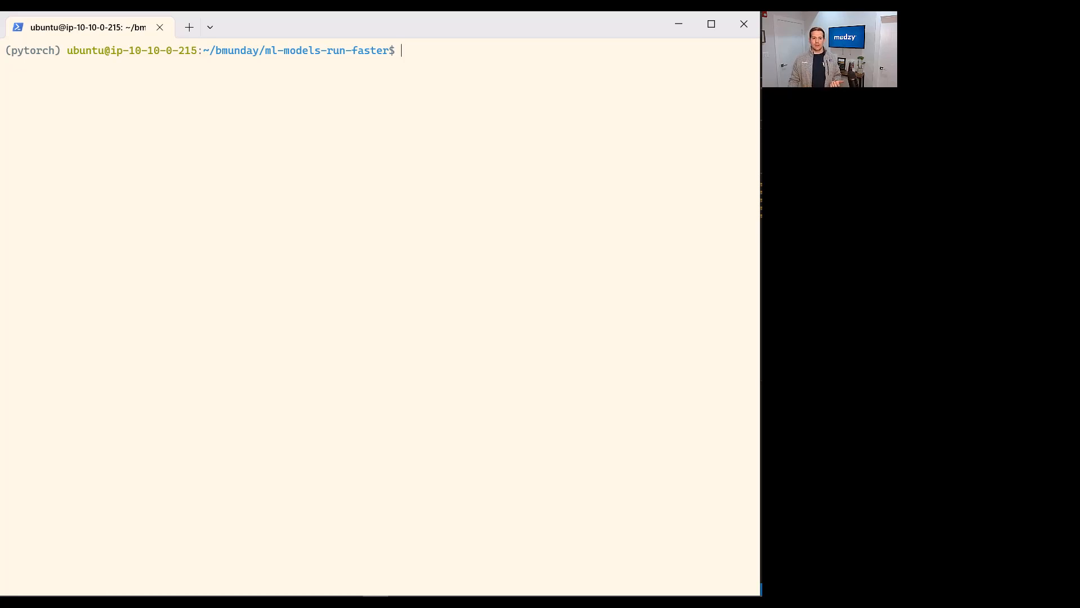
- Enter the cpu-mode benchmark command 'python performance_run.py --n_inputs 100 --mode cpu'
text(python performance_run.py --n_inputs 100 --mode cpu)
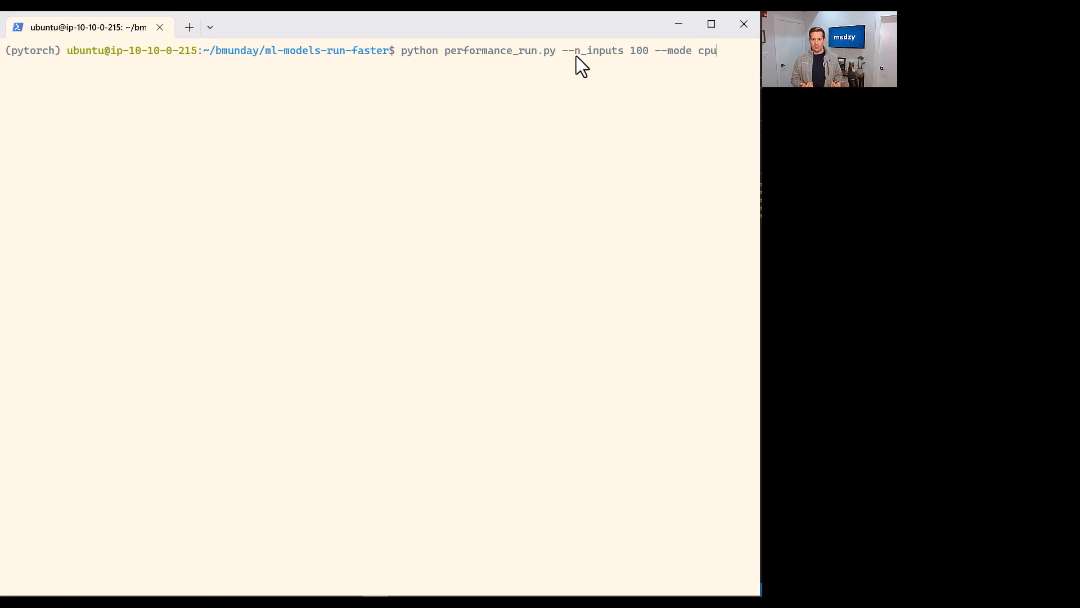
mouse_move(648, 67)
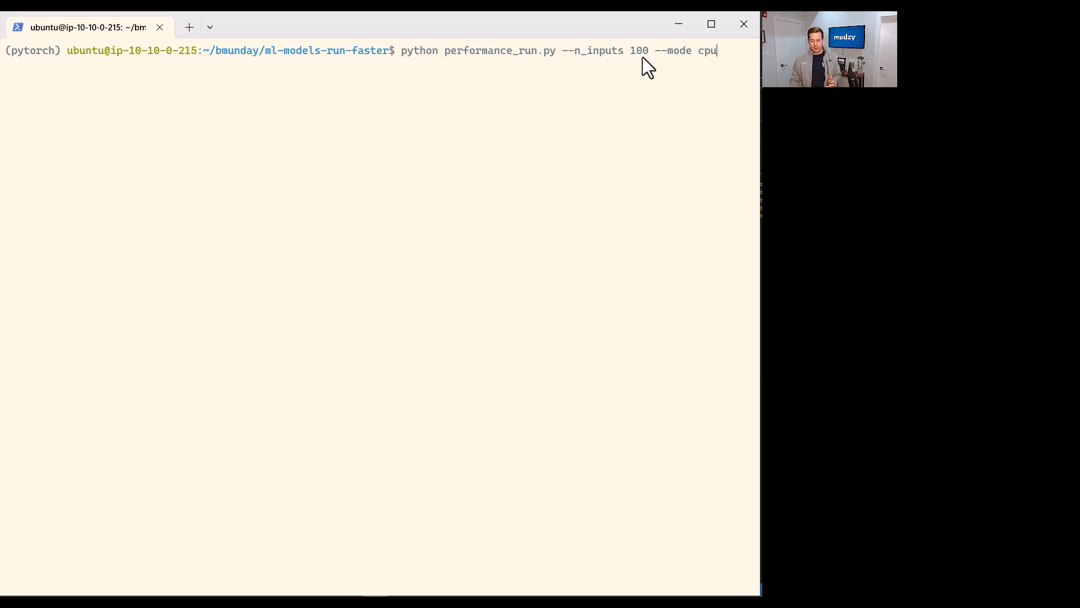
mouse_move(637, 60)
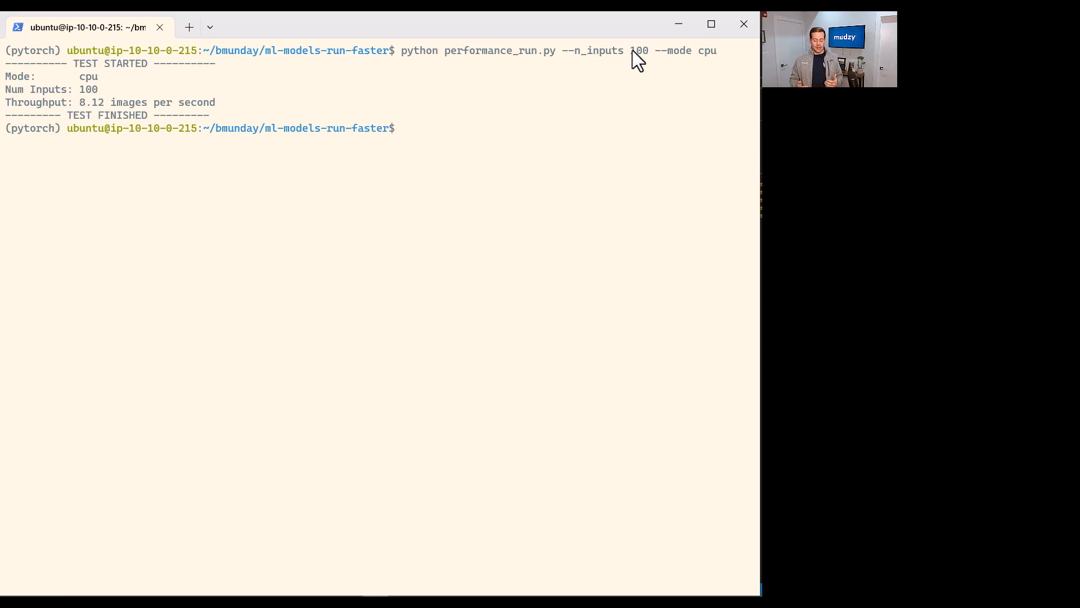
mouse_move(68, 93)
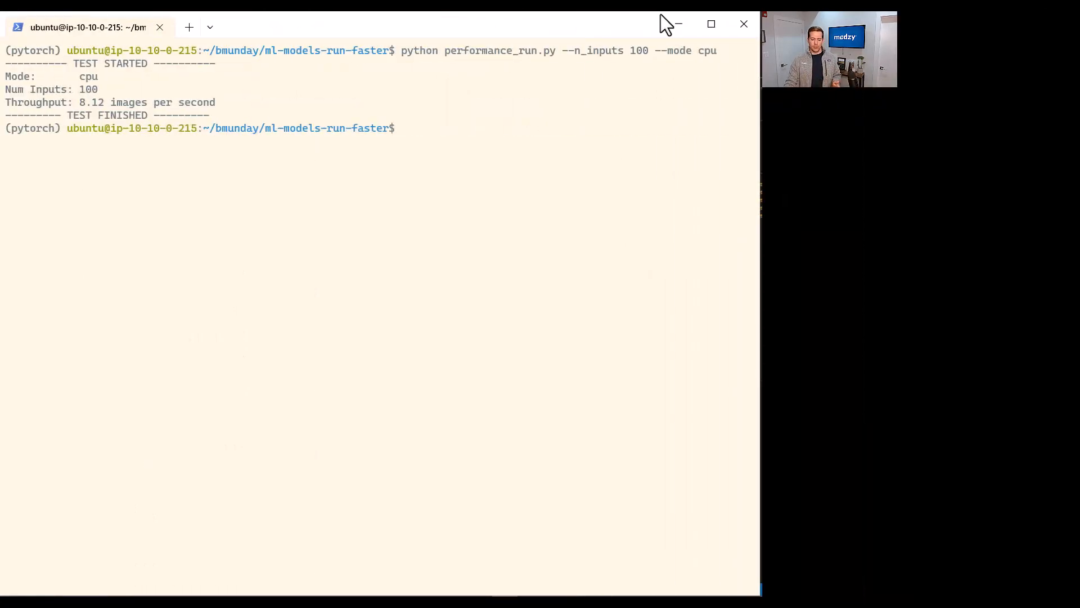
- Run 'python performance_run.py --n_inputs 100 --mode opt', reaching 20.09 images per second
text(python performance_run.py --n_inputs 100 --mode opt)
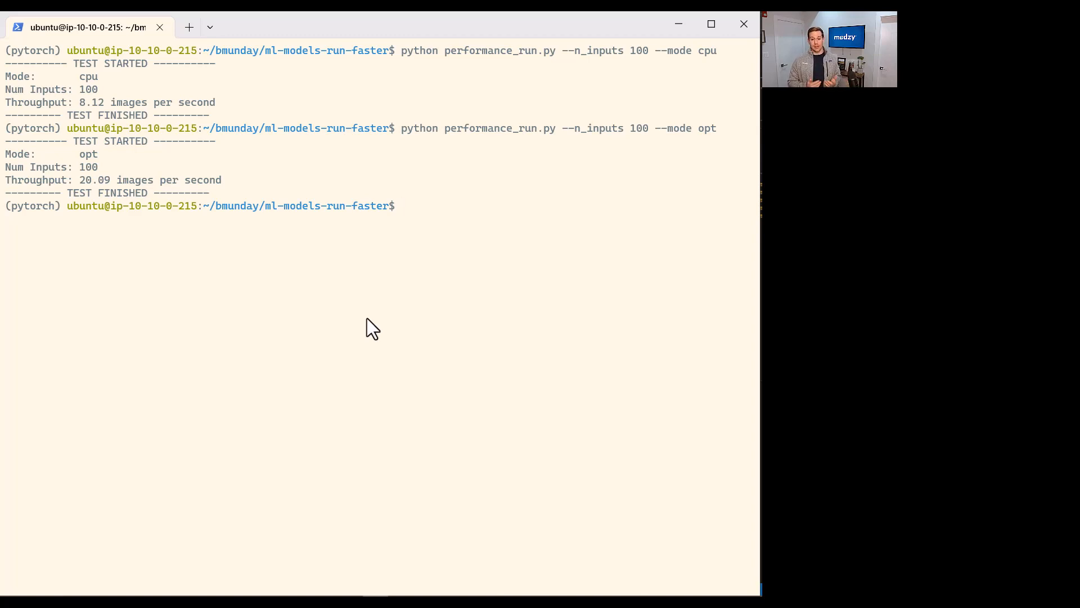
- Run the gpu-mode benchmark on 100 inputs, then type the '--mode batch' command
text(python performance_run.py --n_inputs 100 --mode gpu)
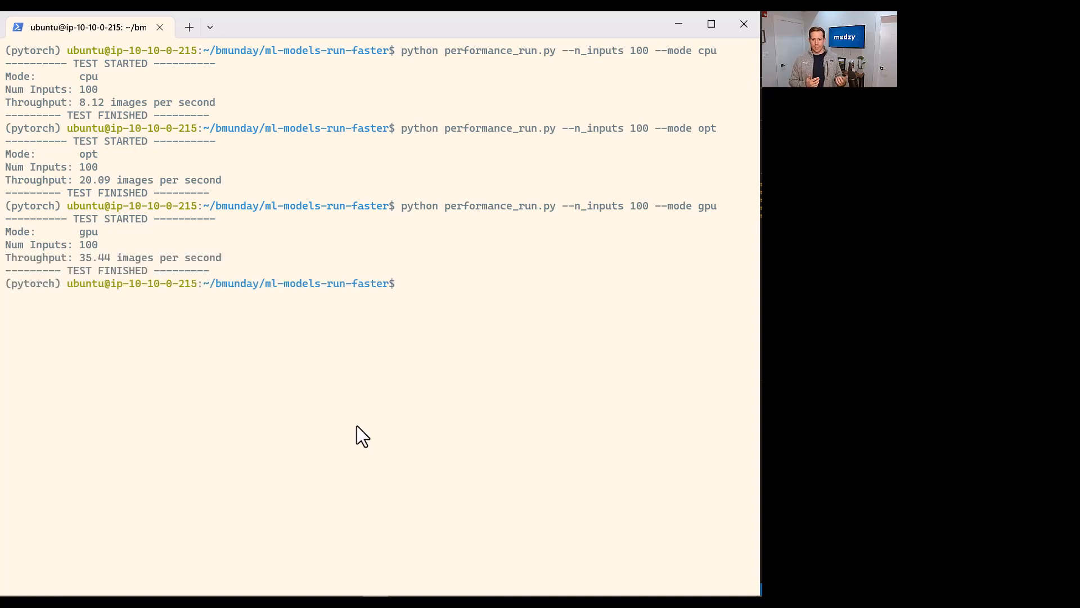
mouse_move(460, 241)
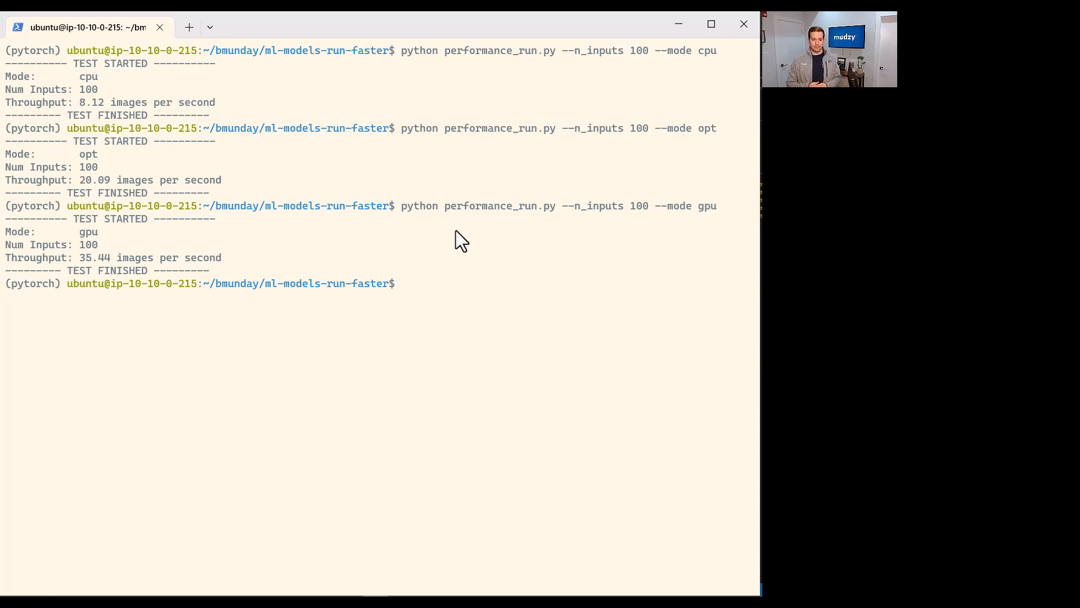
text(python performance_run.py --n_inputs 100 --mode)
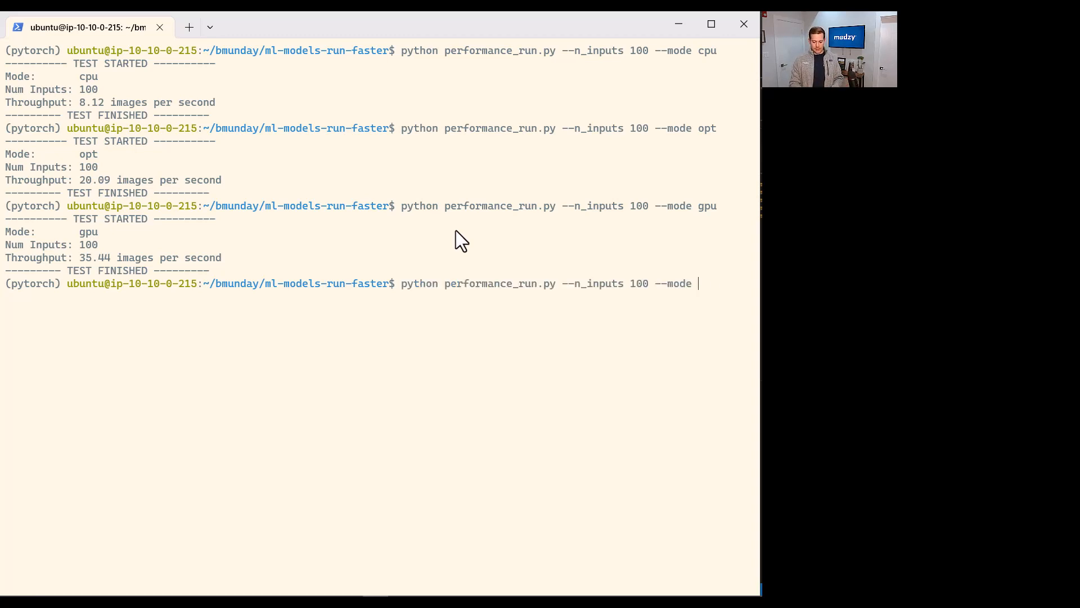
text(batch)
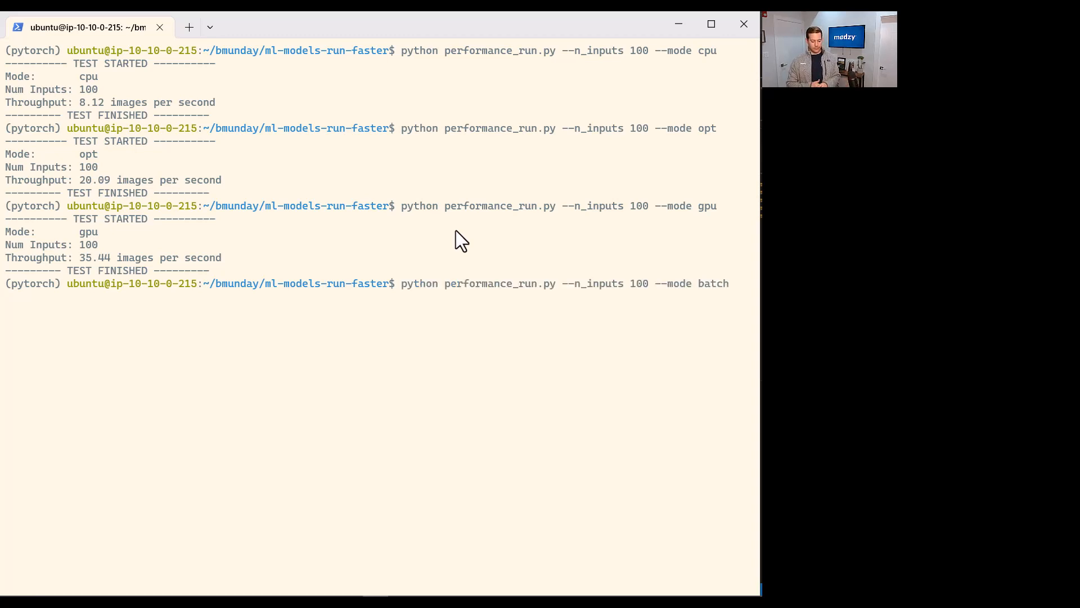